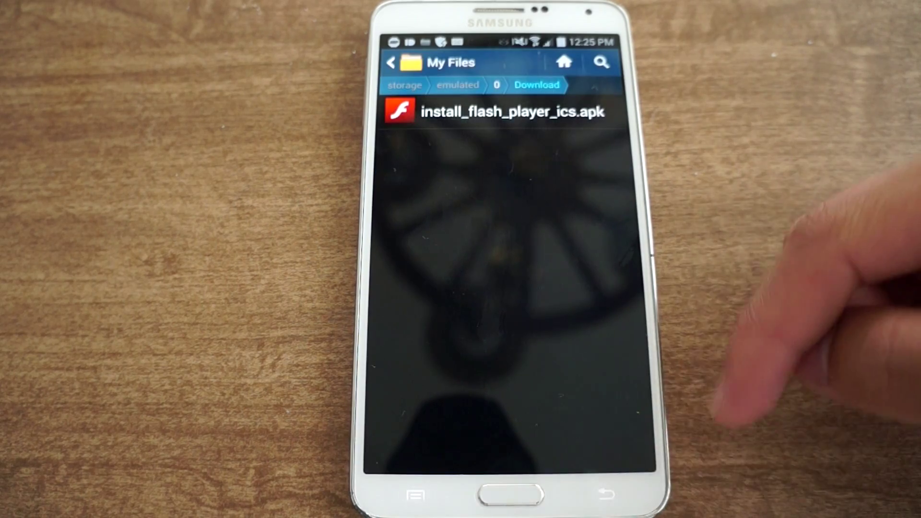
Step: Leave My Files, with the Flash Player APK in Download, for the home screen
click(508, 500)
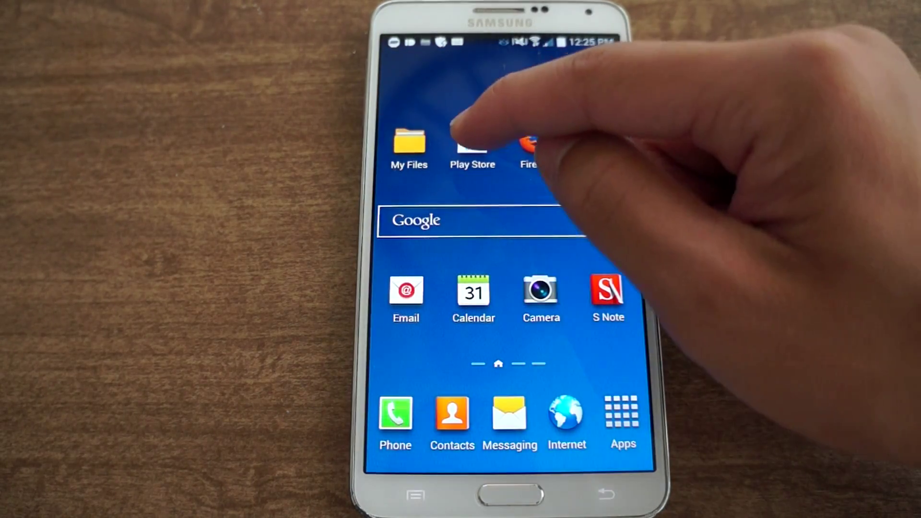
Step: Launch Firefox from the home screen, opening the Amazon World War Z page
click(533, 144)
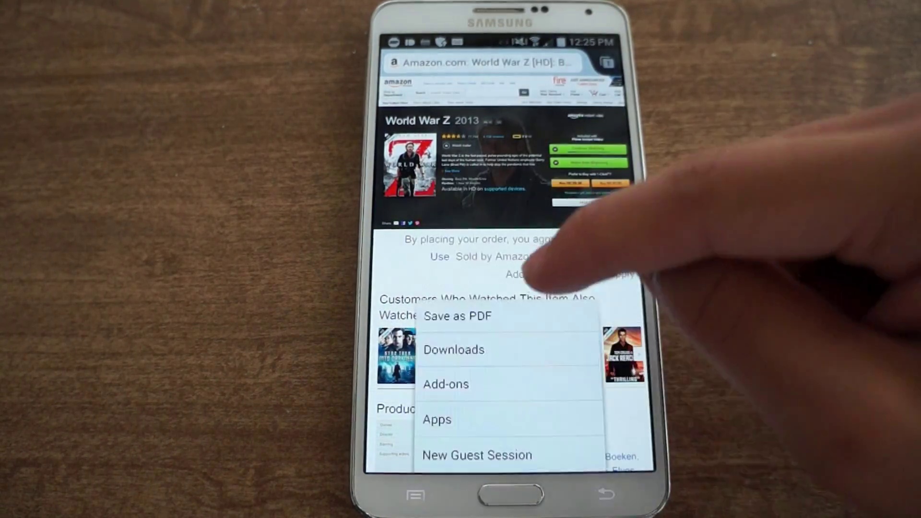
Step: View Your Add-ons, including Custom User-Agent String, then return to the World War Z page
click(447, 384)
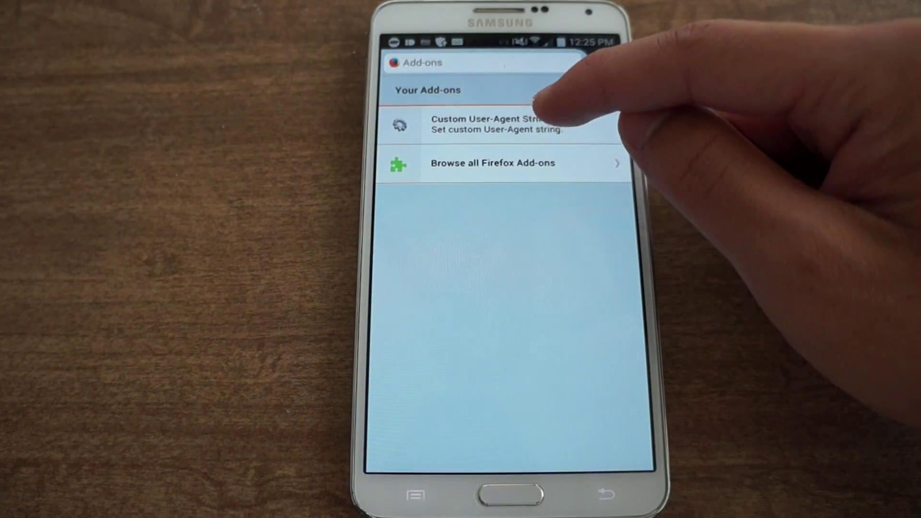
click(496, 125)
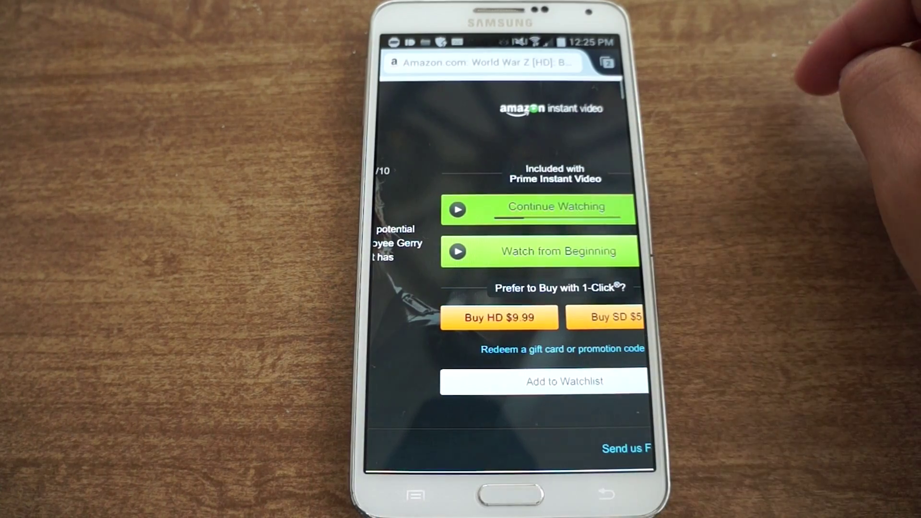
Step: Scroll down the World War Z page as the video player area loads
scroll(down, 3)
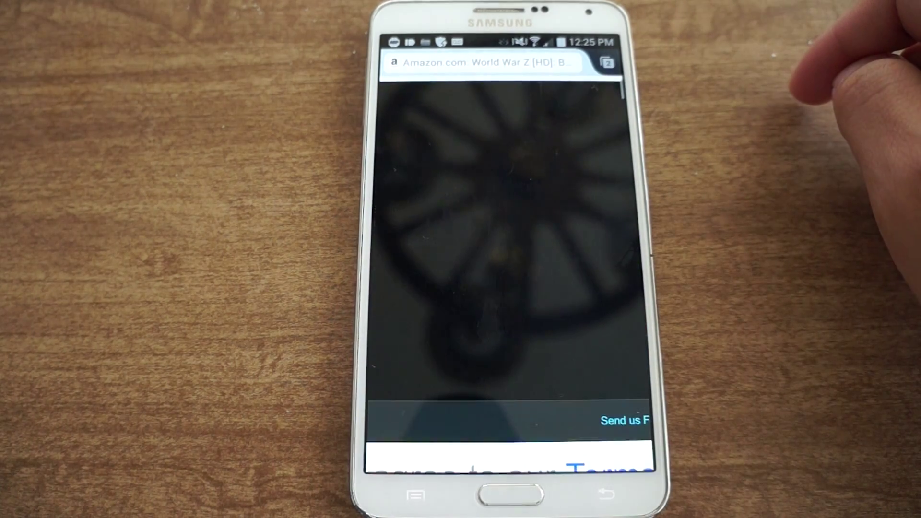